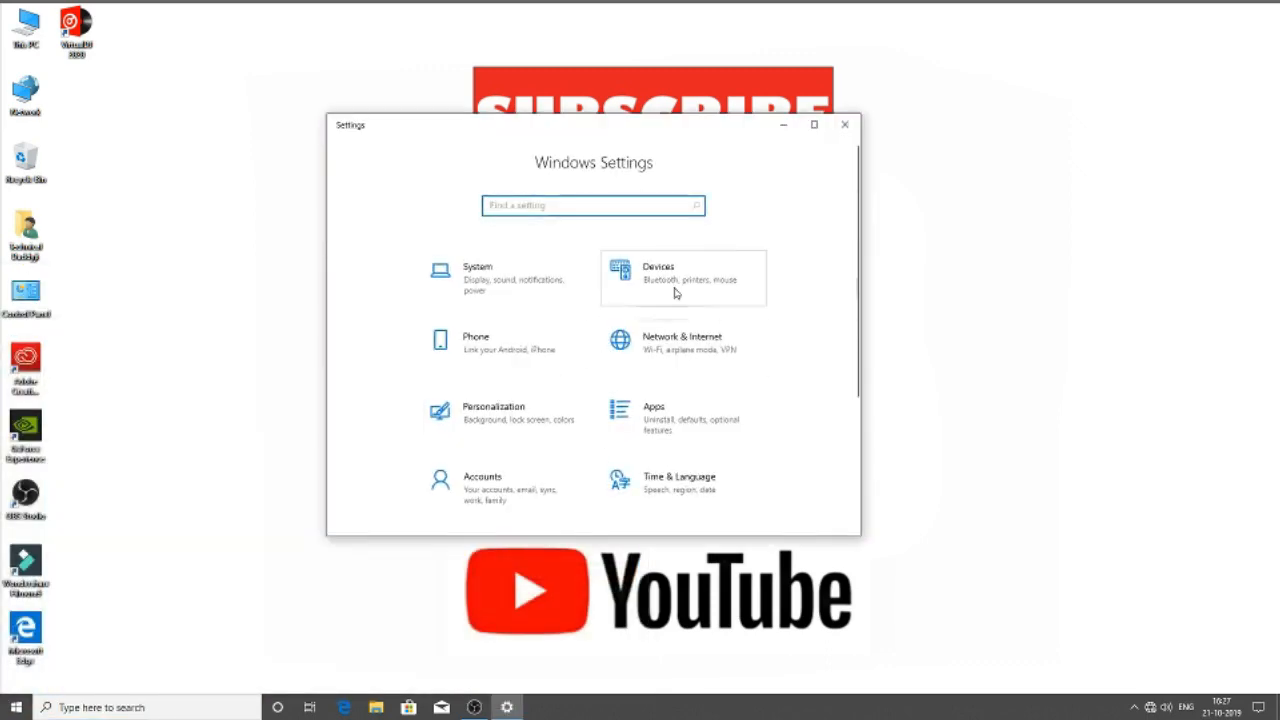
- Switch the Bluetooth toggle to On in Settings > Devices
{"action": "left_click", "coordinate": [672, 278]}
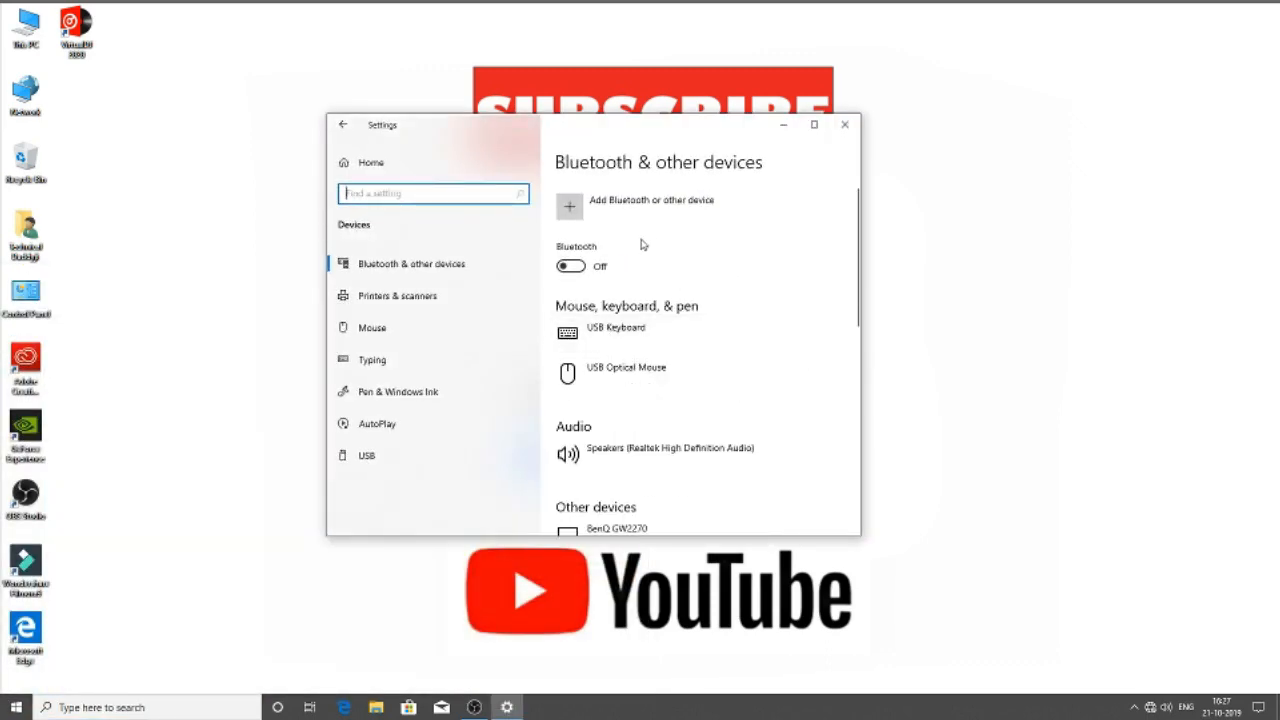
{"action": "left_click", "coordinate": [570, 266]}
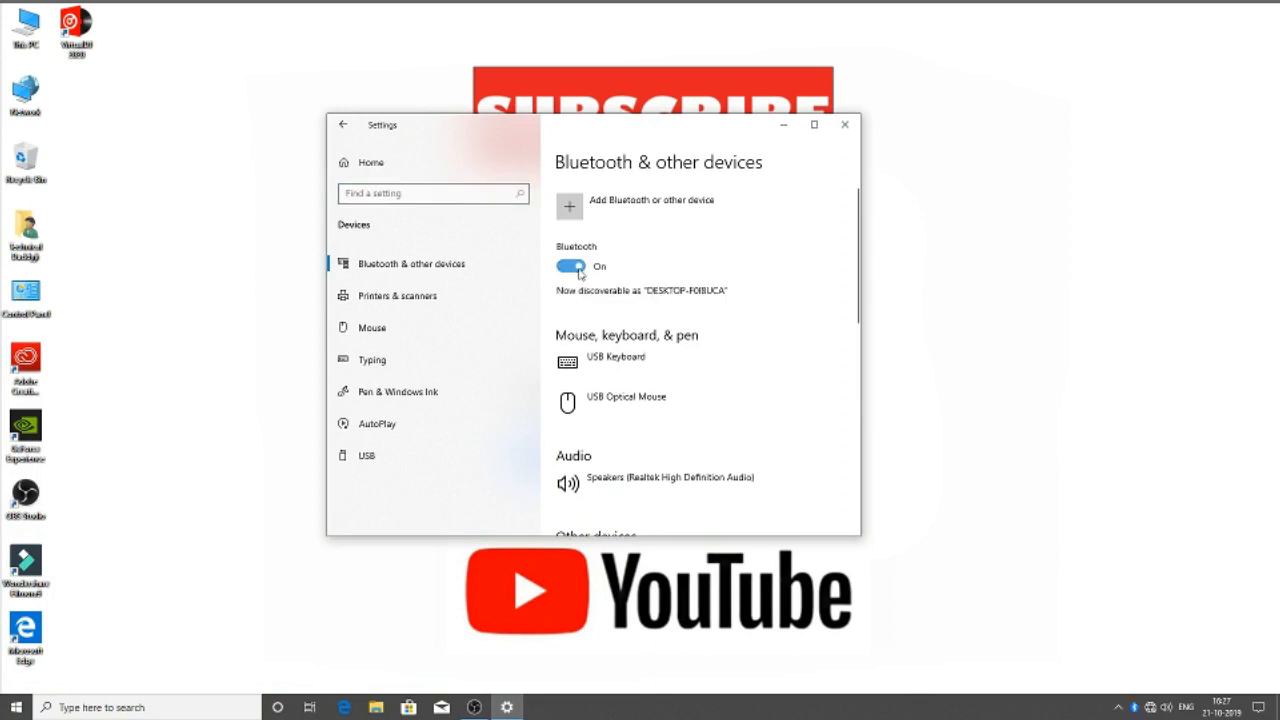
{"action": "mouse_move", "coordinate": [628, 192]}
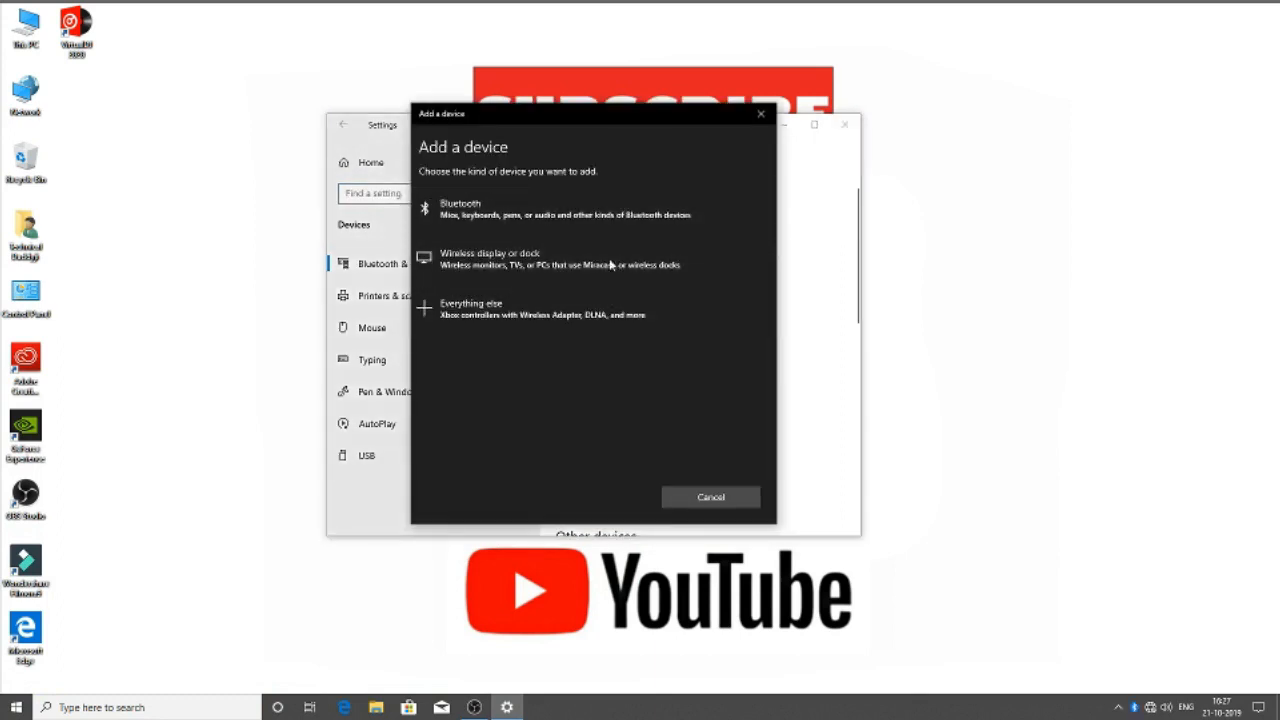
{"action": "mouse_move", "coordinate": [436, 224]}
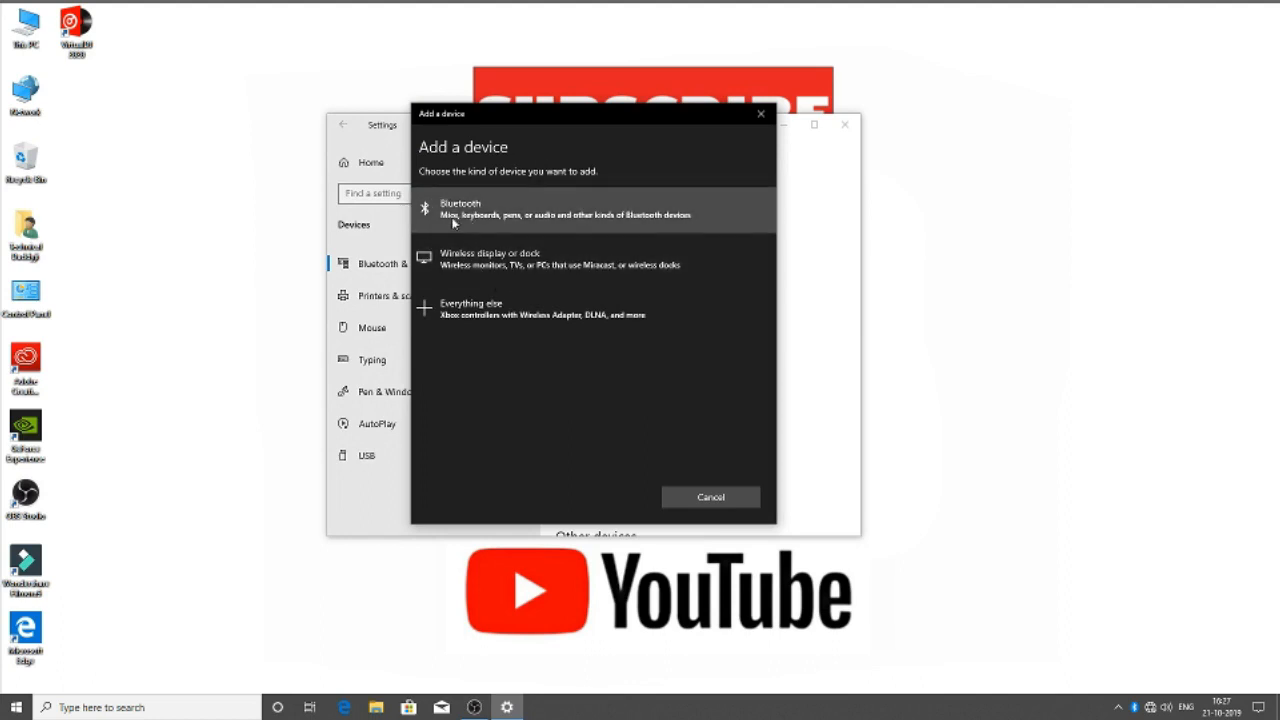
{"action": "mouse_move", "coordinate": [580, 228]}
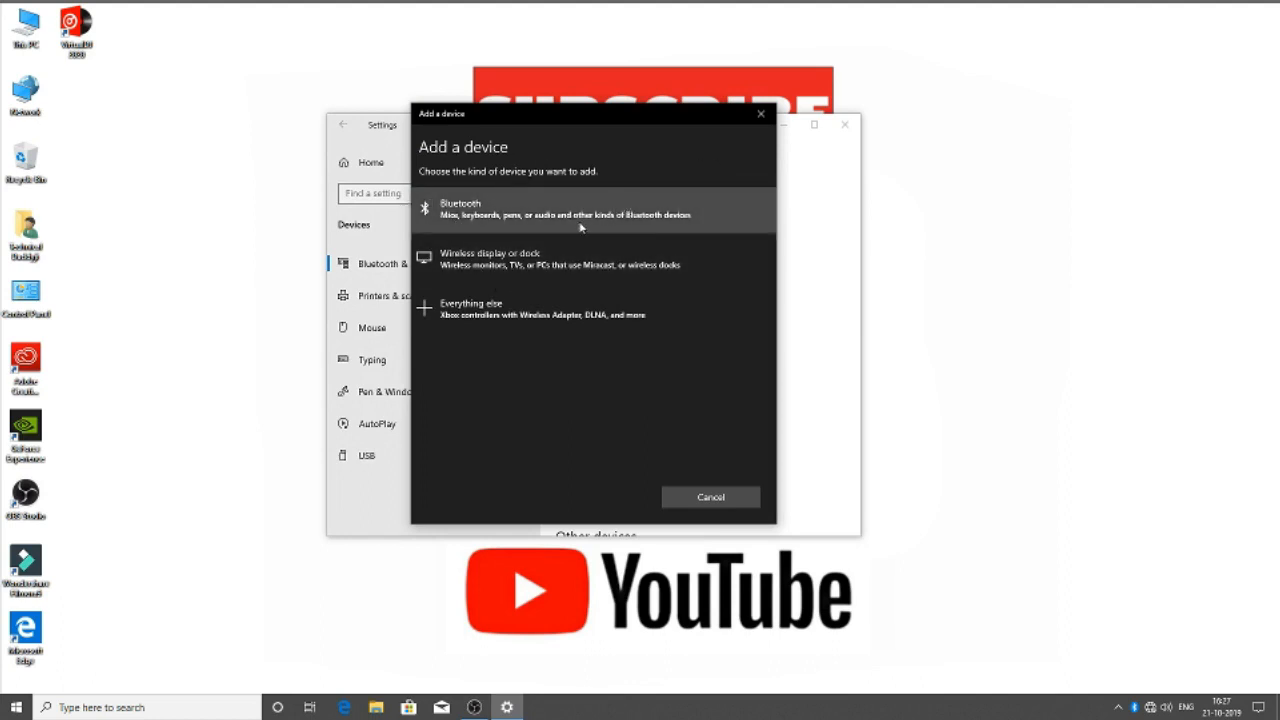
- Pair the PS4 controller as a Bluetooth device with PIN 0000 and finish the wizard
{"action": "left_click", "coordinate": [582, 208]}
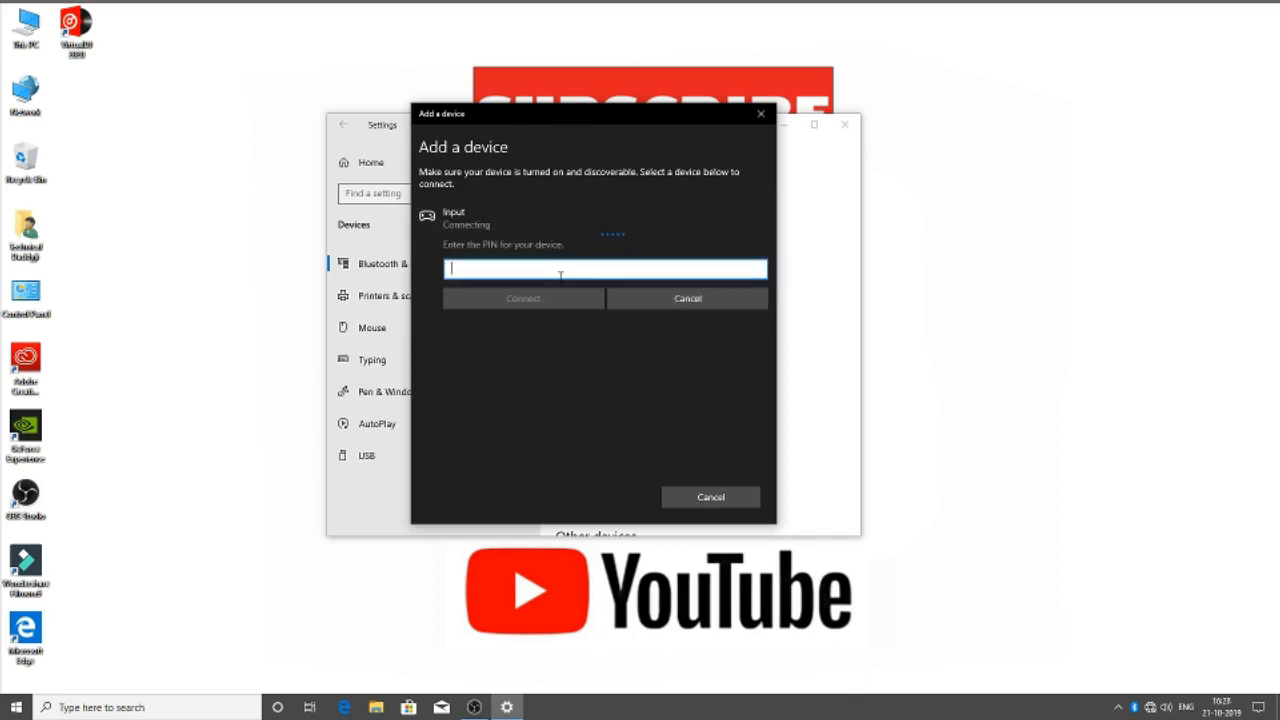
{"action": "type", "text": "0000"}
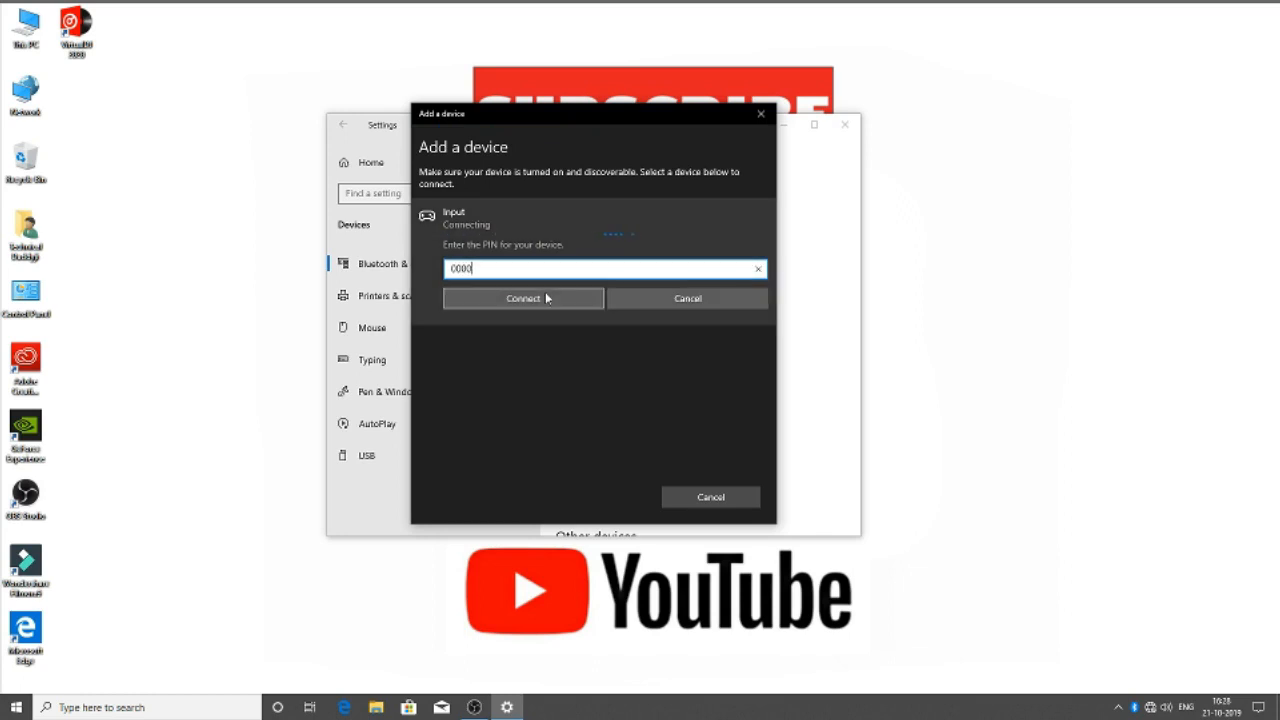
{"action": "left_click", "coordinate": [522, 298]}
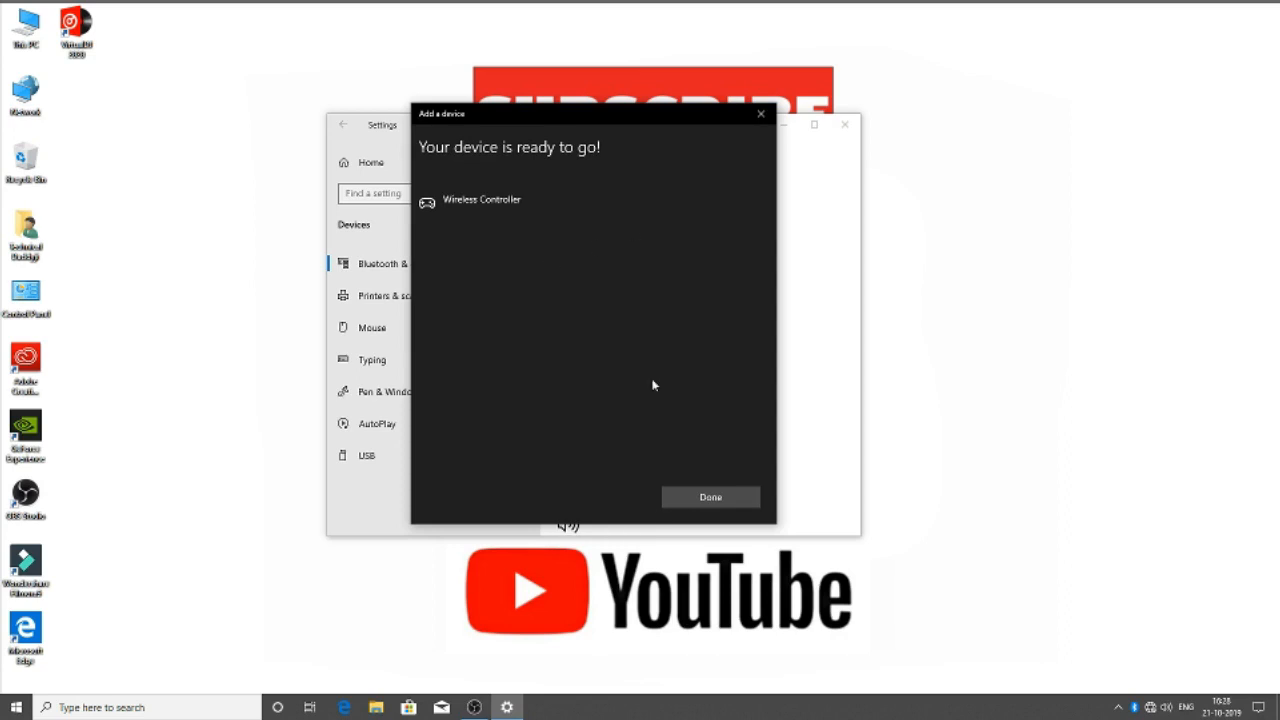
{"action": "left_click", "coordinate": [710, 496]}
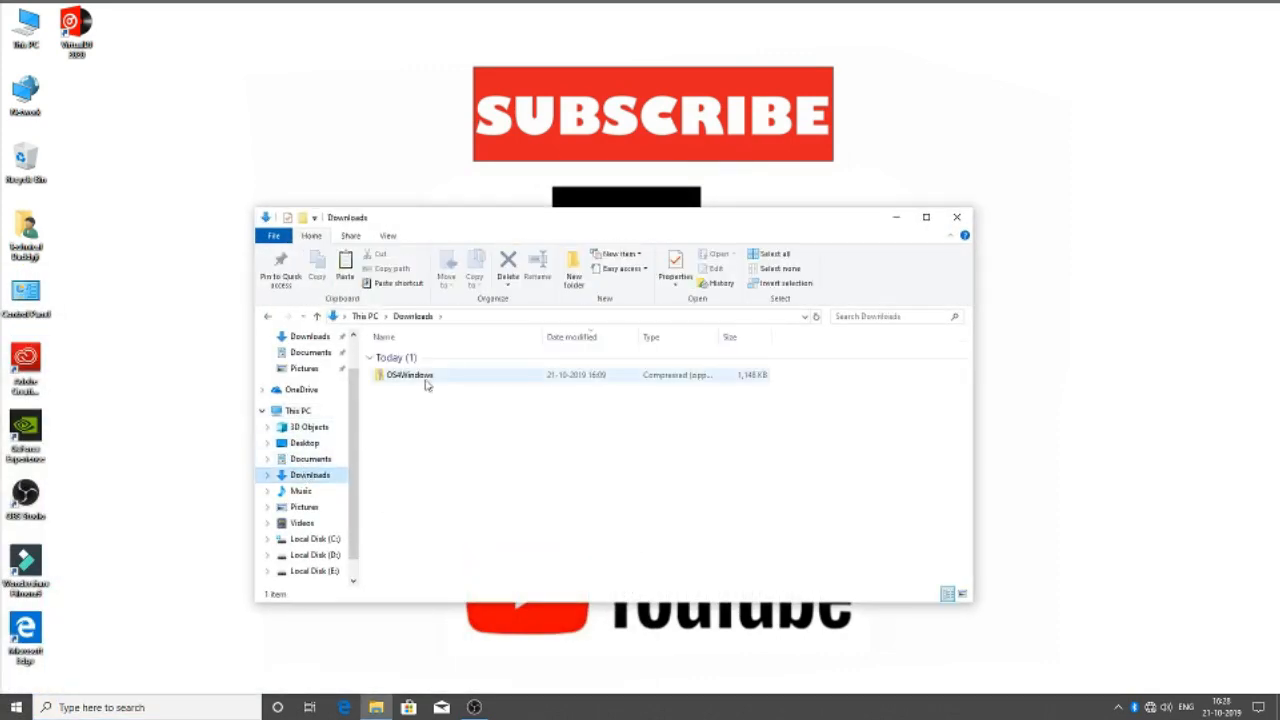
- Extract the DS4Windows zip in Downloads and copy the DS4Updater and DS4Windows files
{"action": "left_click", "coordinate": [408, 376]}
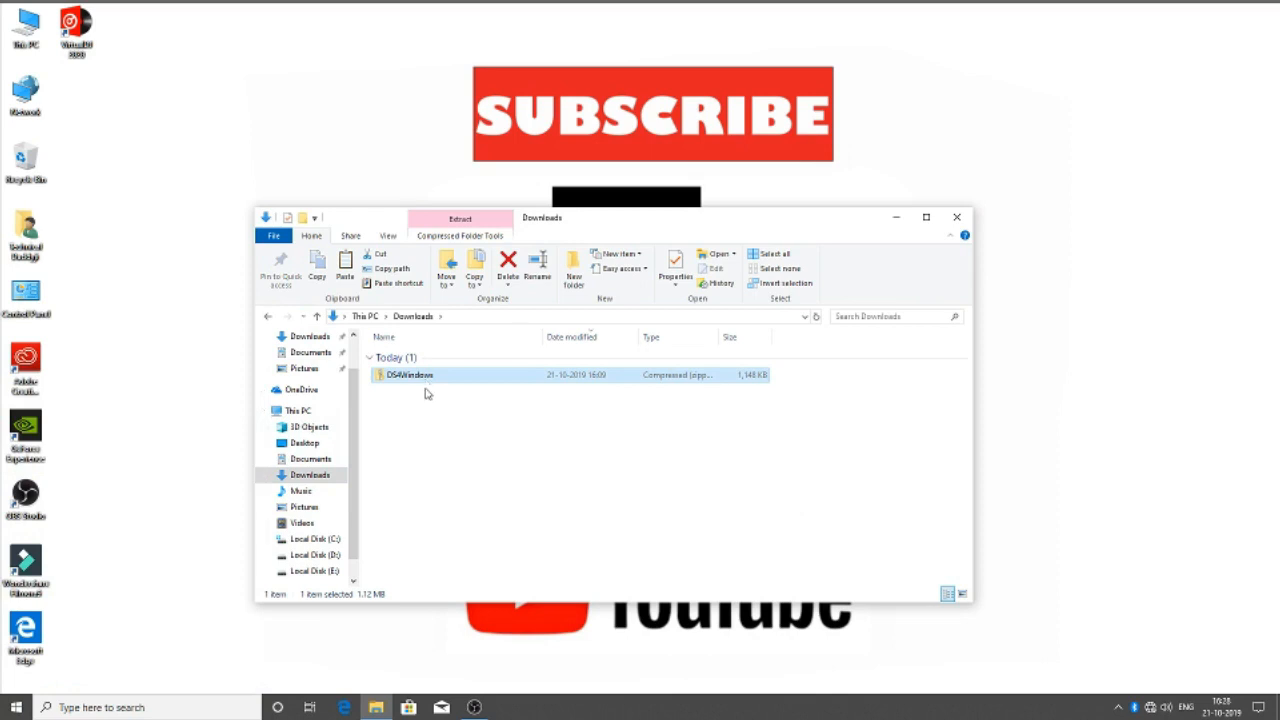
{"action": "right_click", "coordinate": [408, 376]}
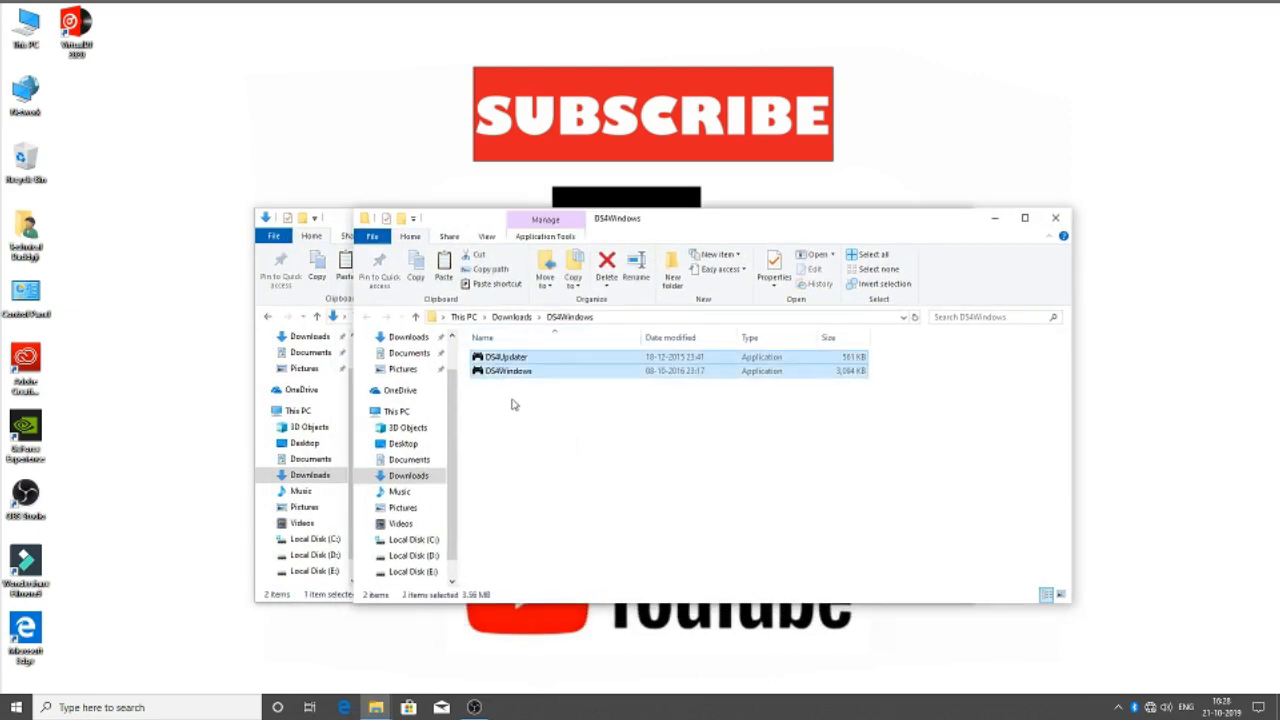
{"action": "right_click", "coordinate": [544, 370]}
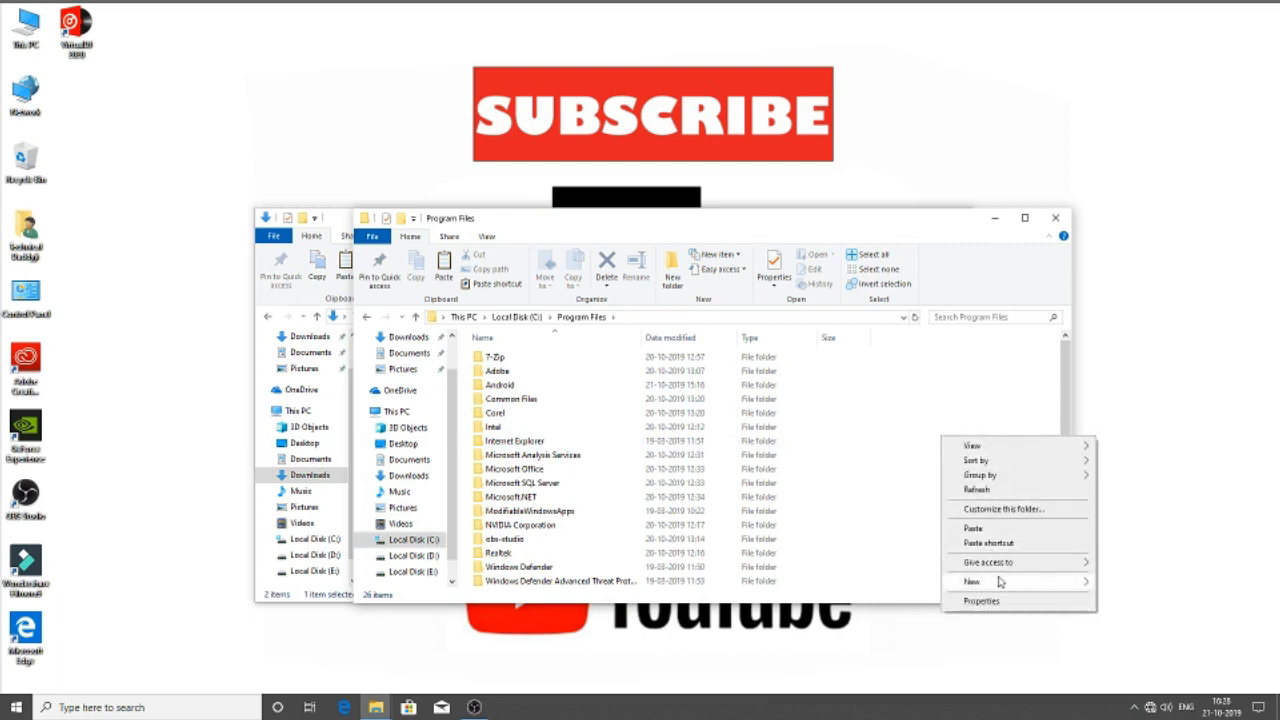
- Create a DS4 folder in C:\Program Files and paste the files into it with admin permission
{"action": "left_click", "coordinate": [968, 582]}
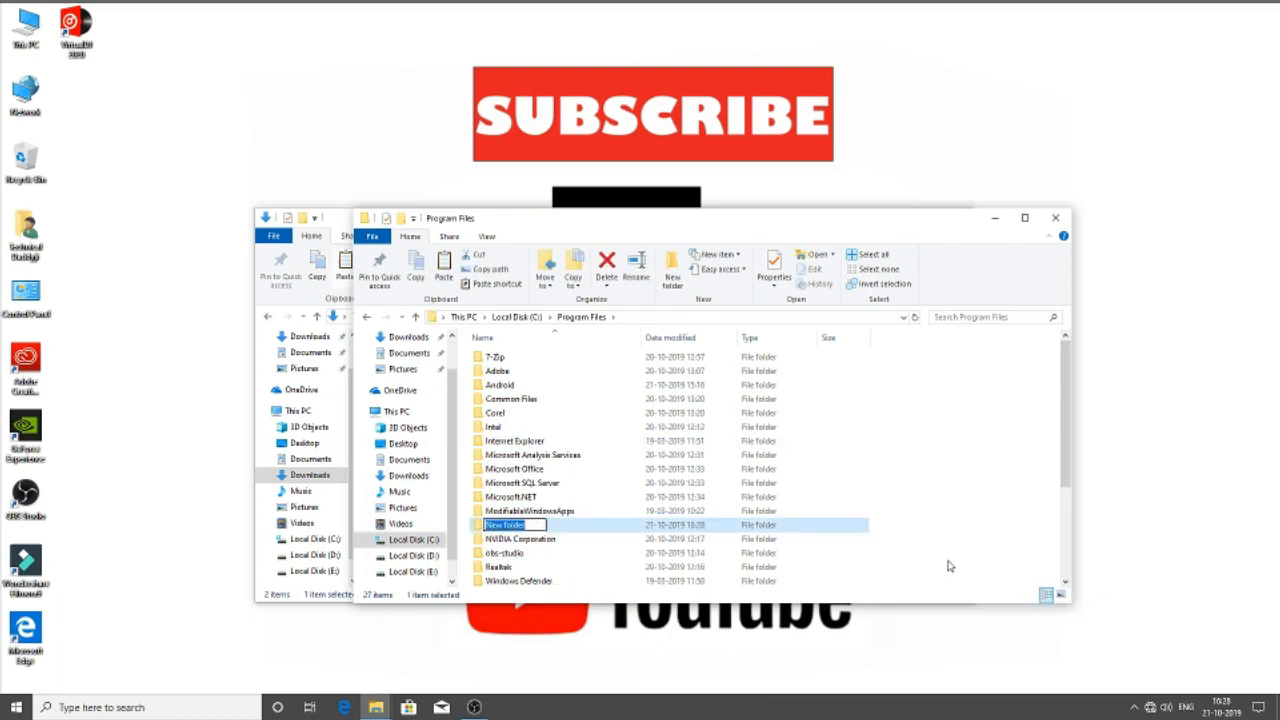
{"action": "type", "text": "DS4"}
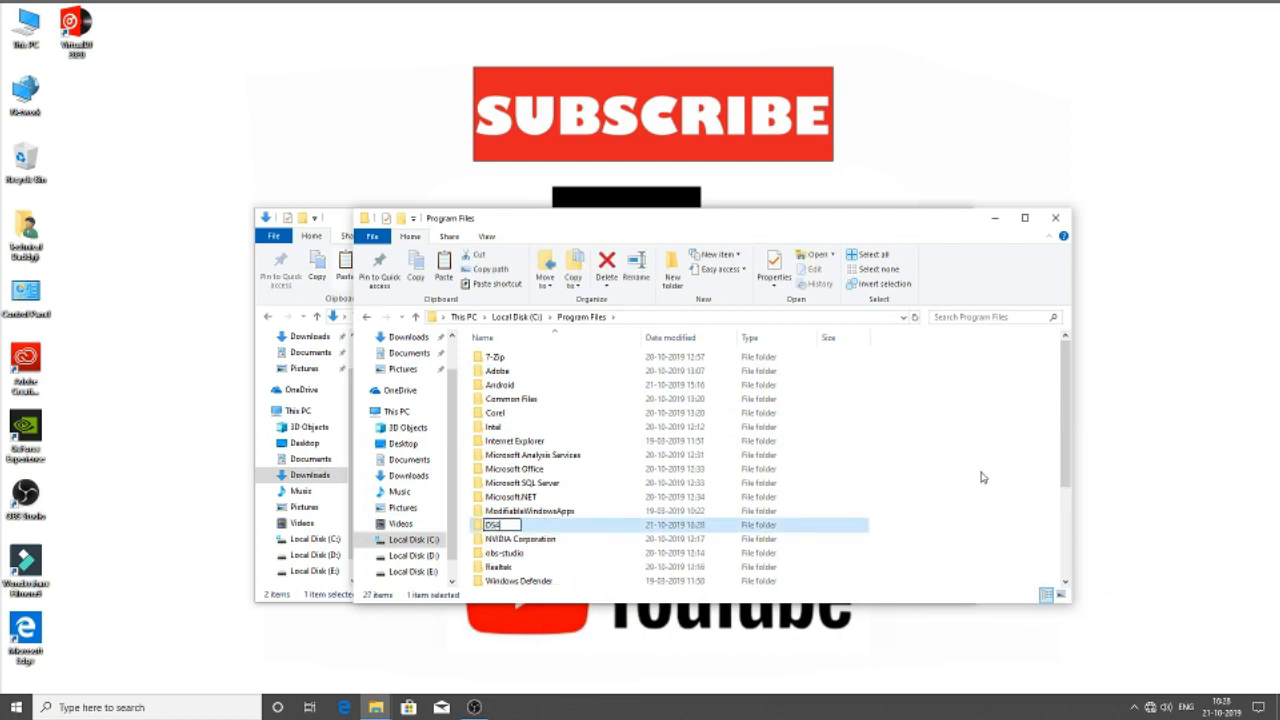
{"action": "double_click", "coordinate": [496, 524]}
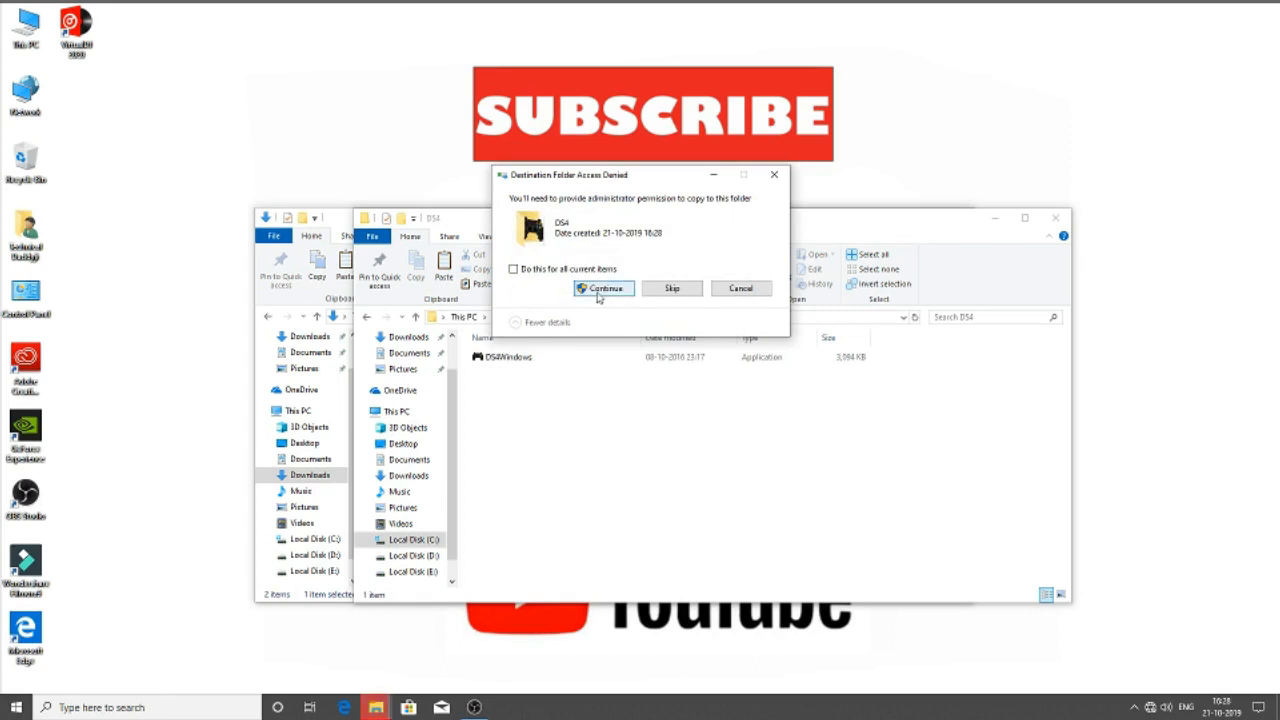
{"action": "left_click", "coordinate": [604, 288]}
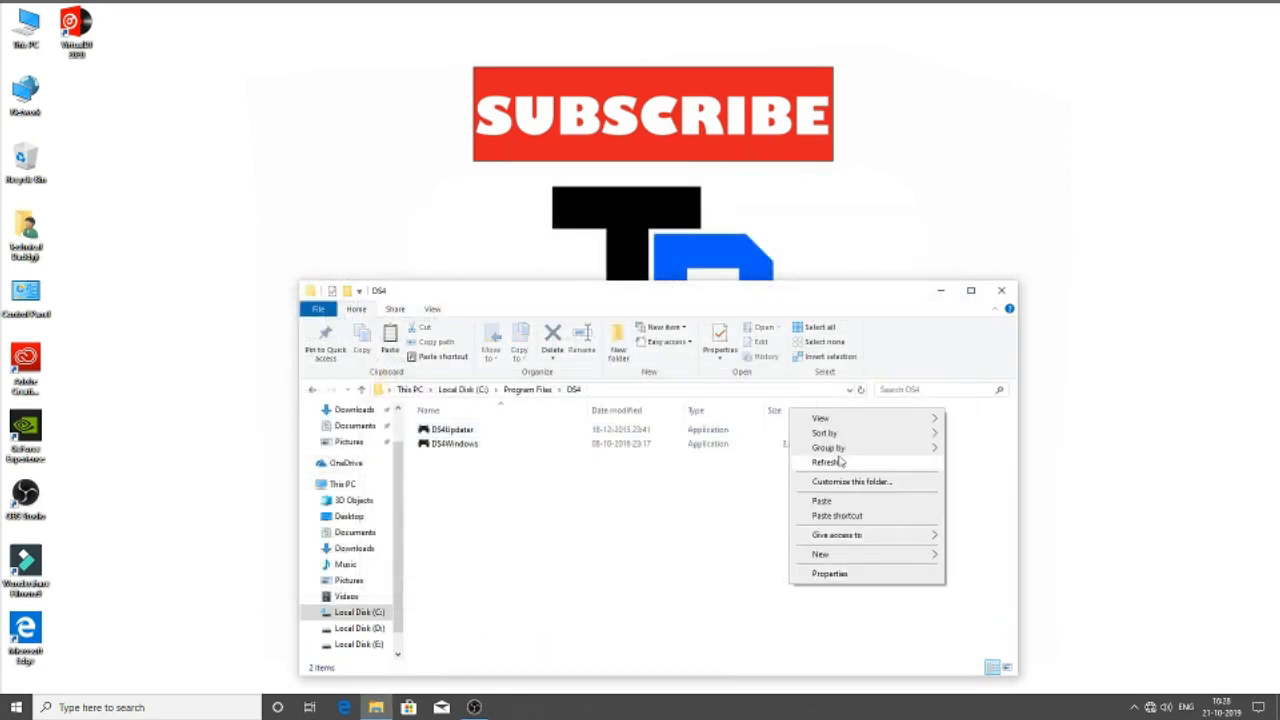
- Refresh the DS4 folder and run DS4Windows.exe
{"action": "left_click", "coordinate": [452, 444]}
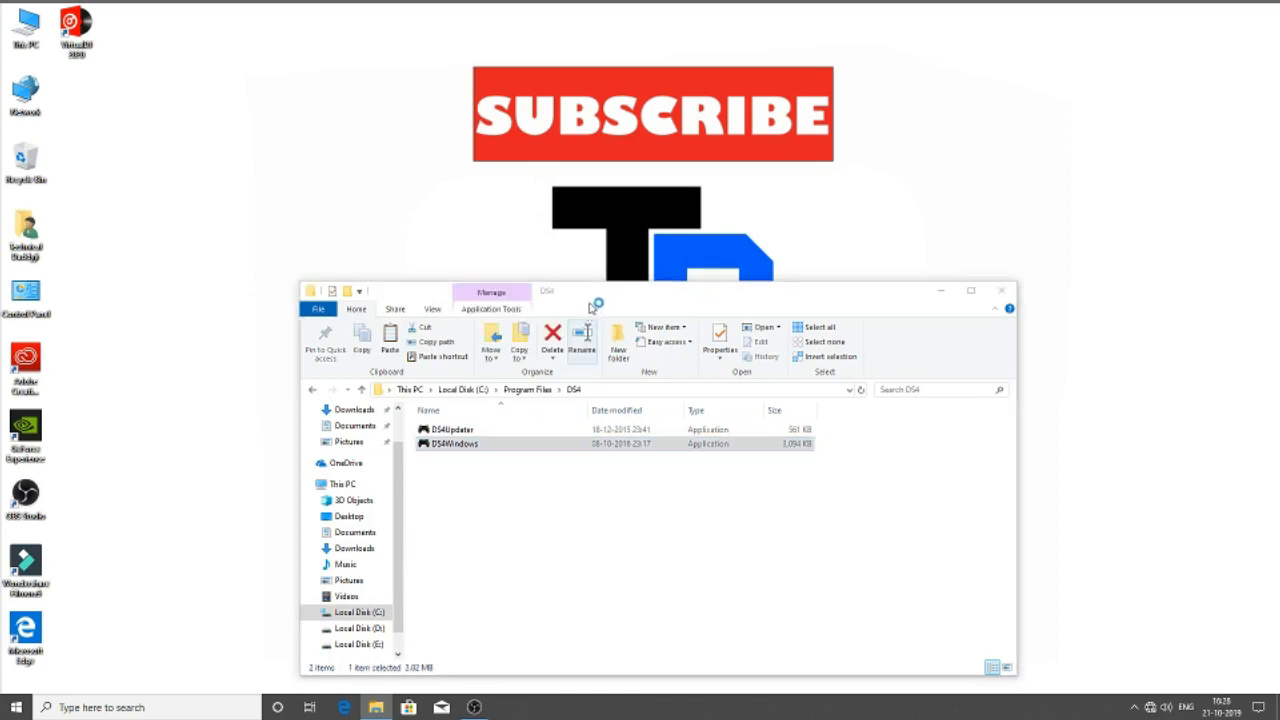
{"action": "double_click", "coordinate": [452, 444]}
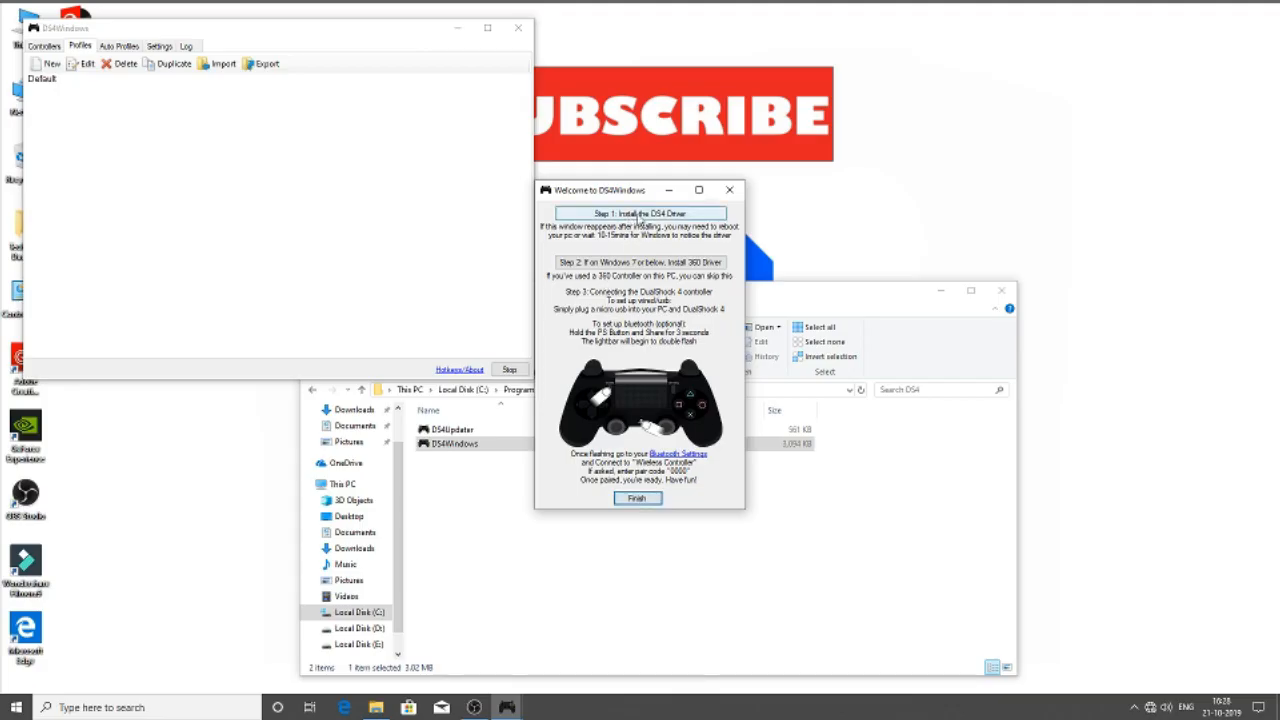
- Run Step 1: Install the DS4 Driver and approve the Windows Security prompt
{"action": "left_click", "coordinate": [638, 212]}
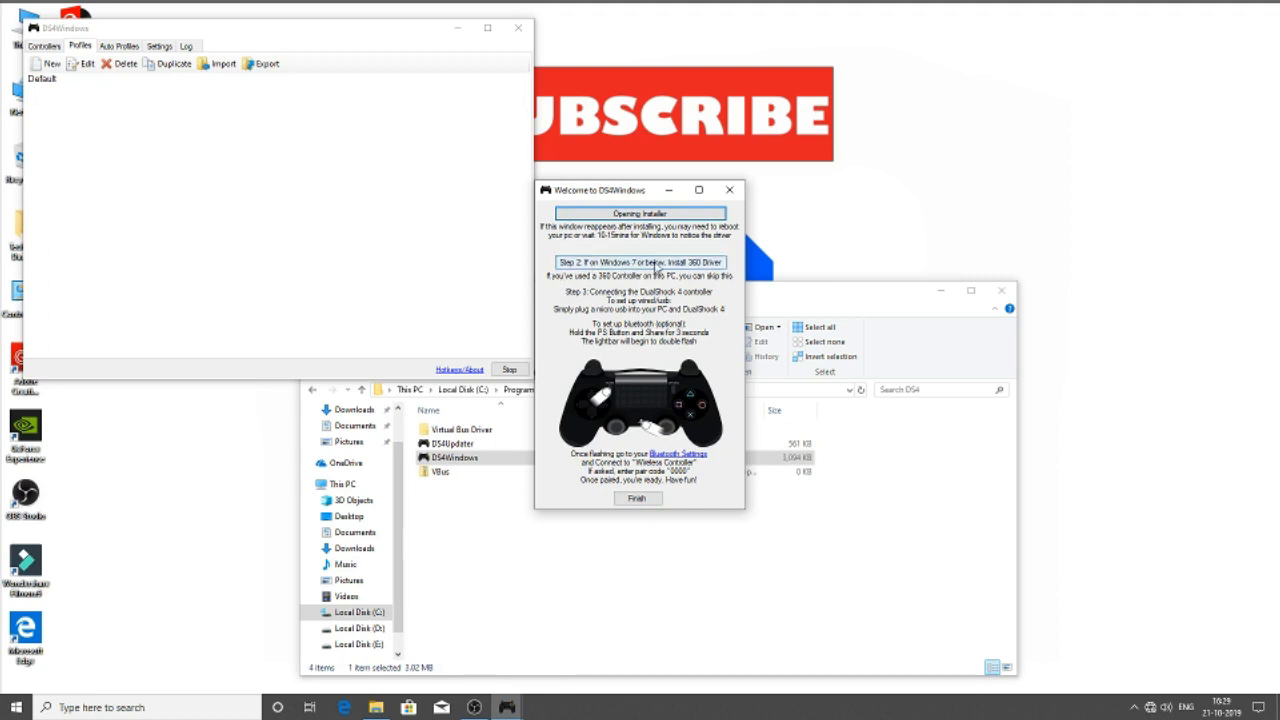
{"action": "mouse_move", "coordinate": [644, 264]}
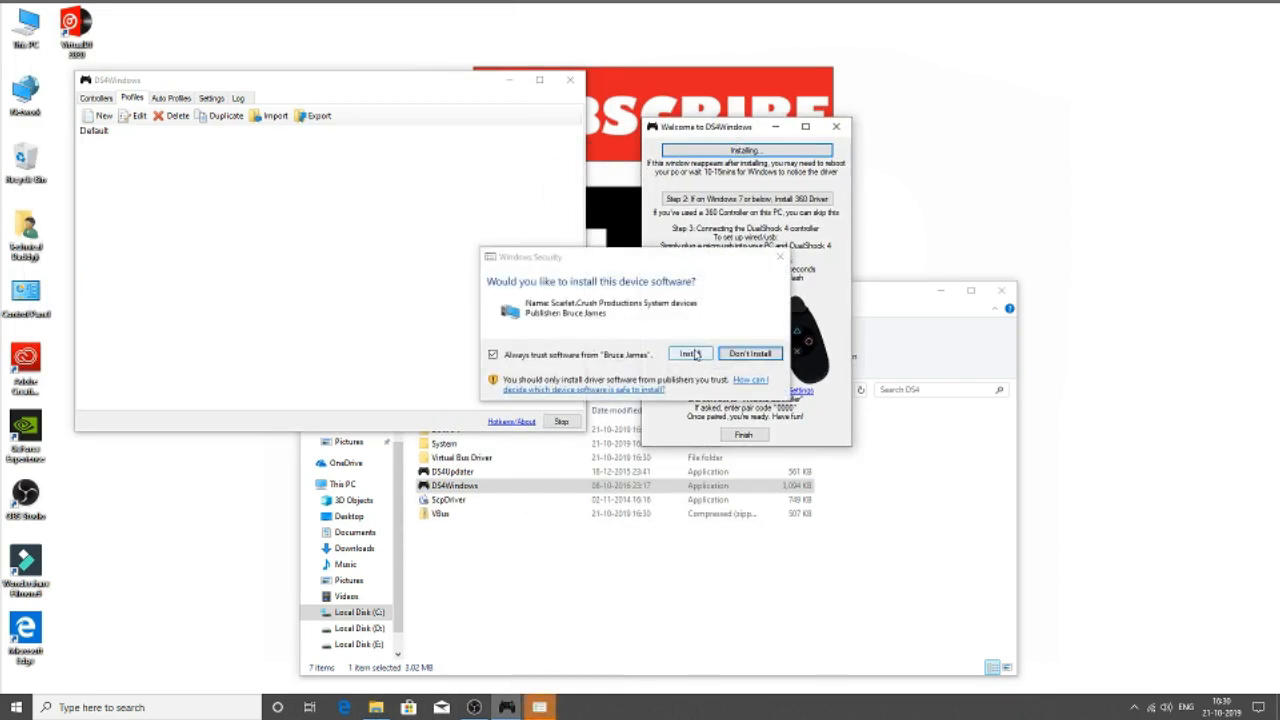
{"action": "left_click", "coordinate": [690, 352]}
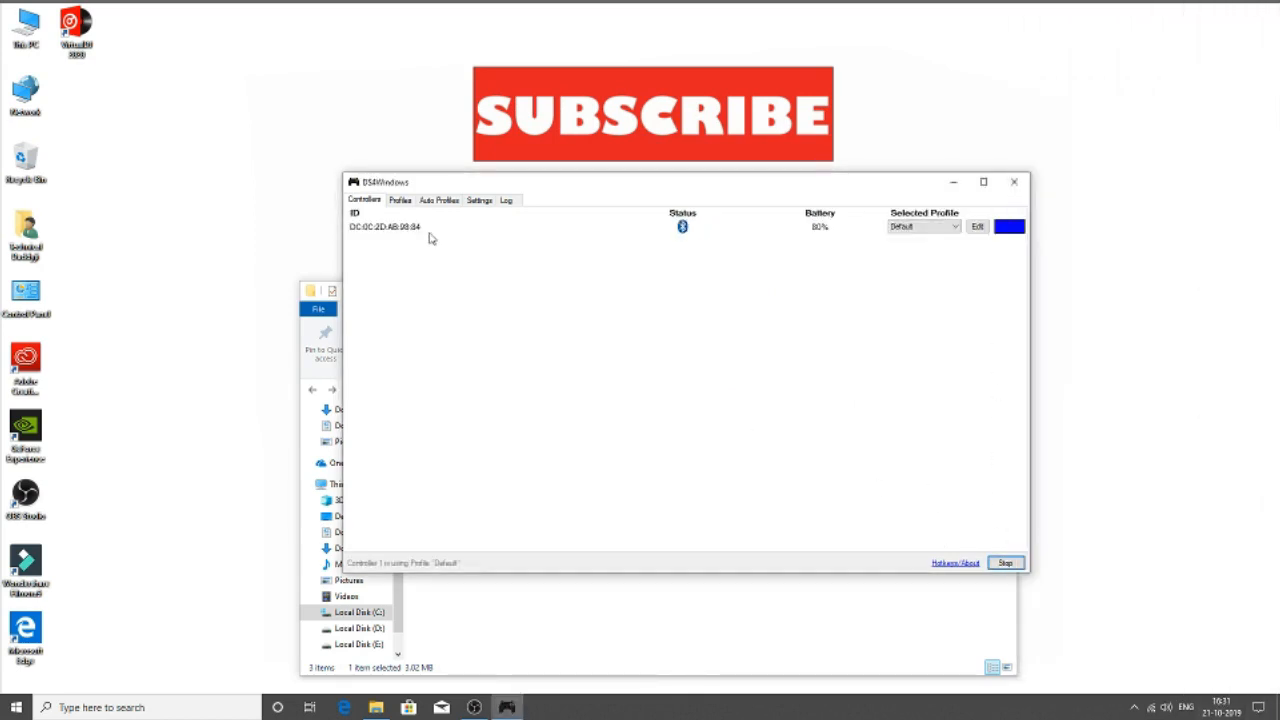
{"action": "left_click", "coordinate": [950, 232]}
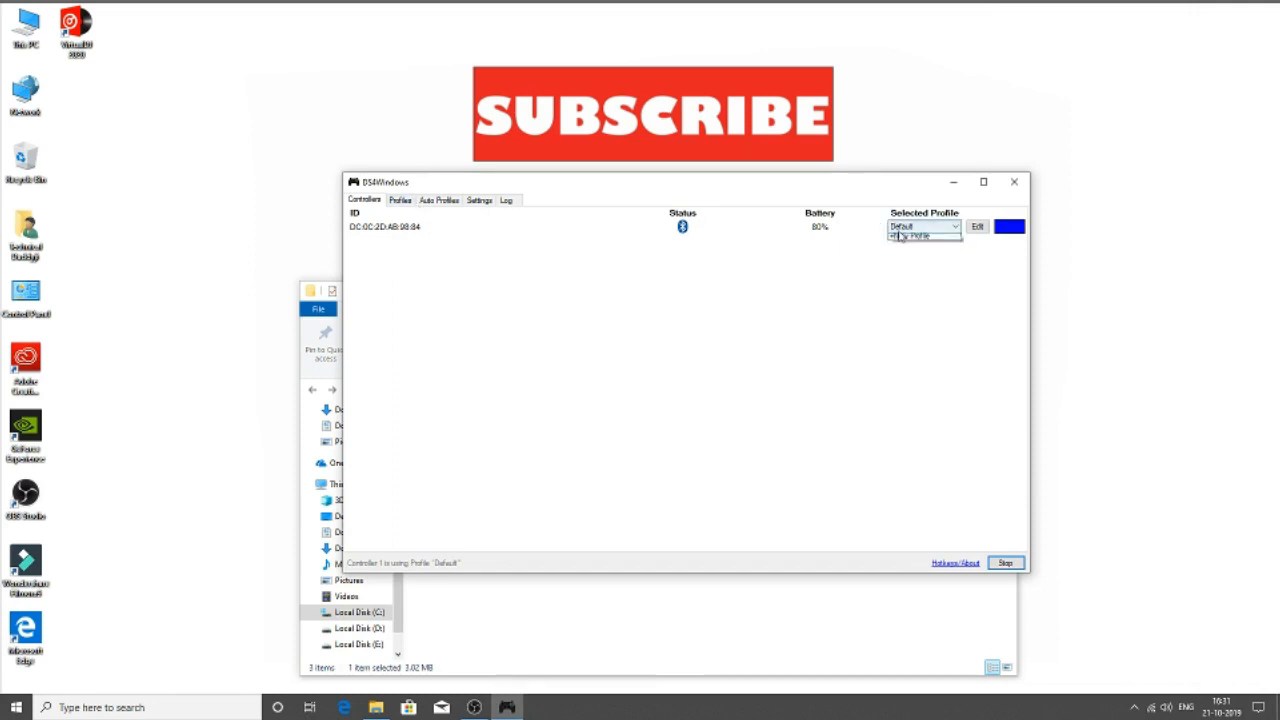
{"action": "left_click", "coordinate": [926, 228]}
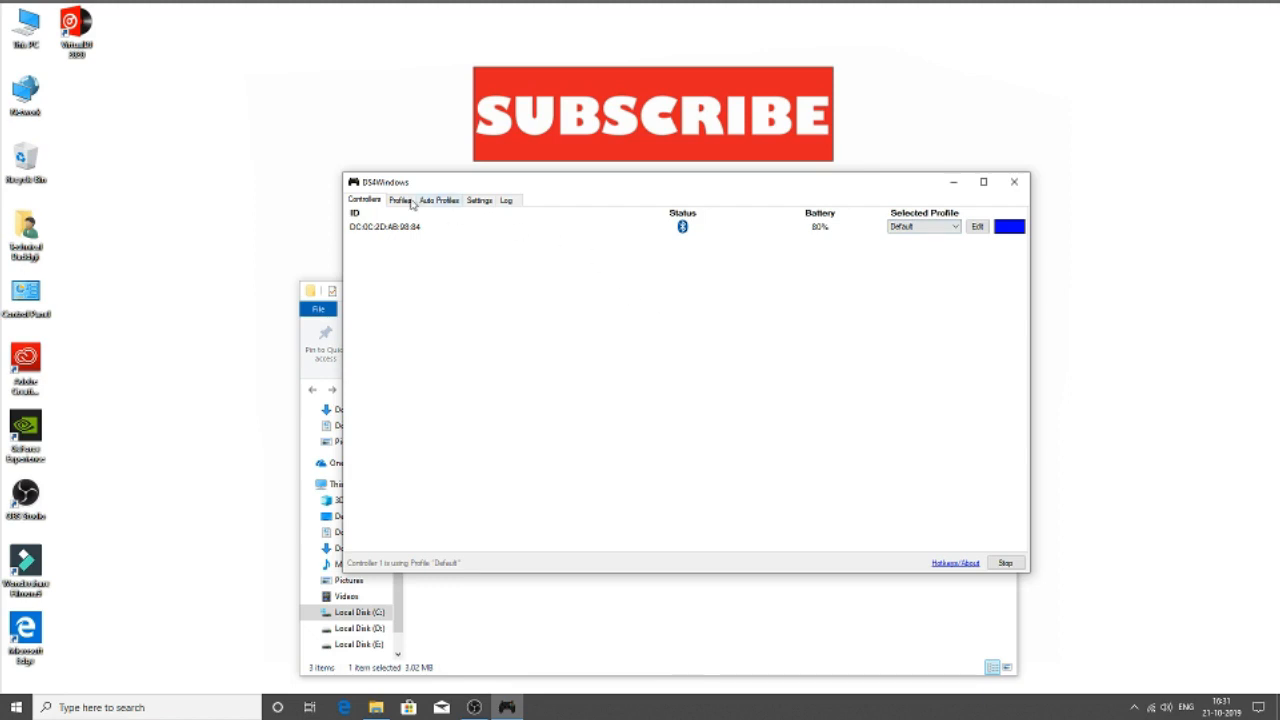
{"action": "left_click", "coordinate": [480, 200]}
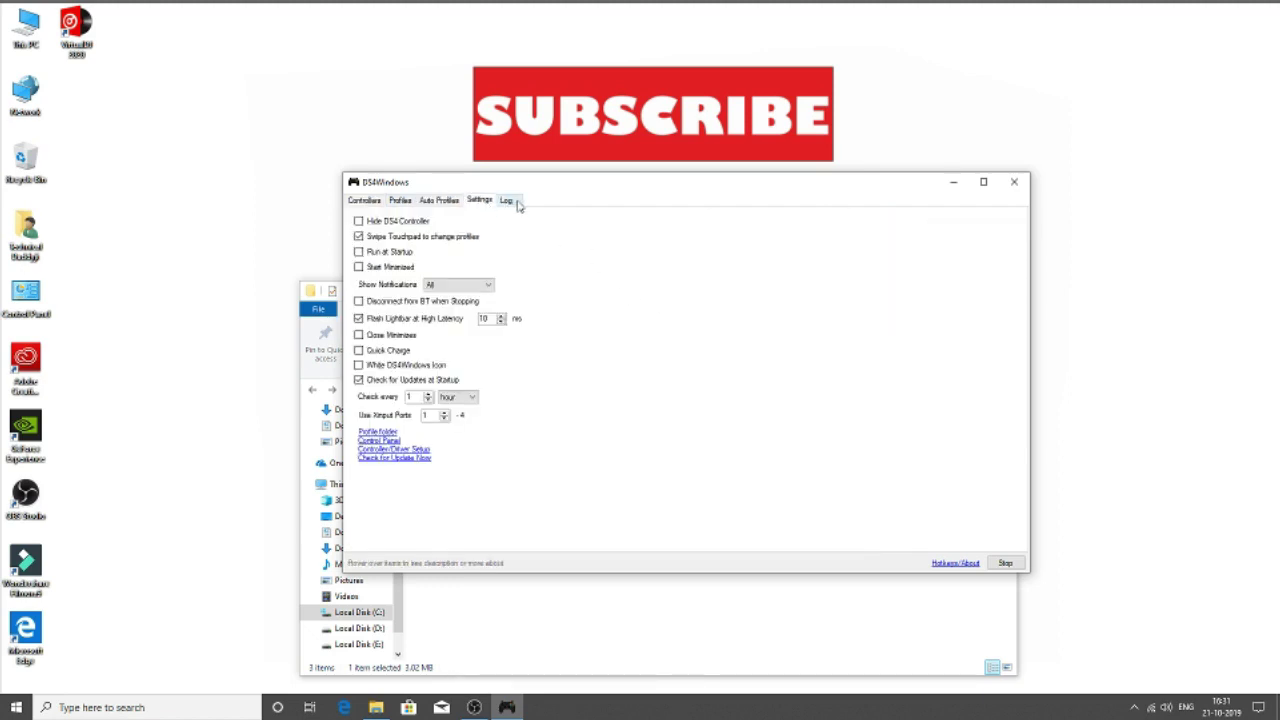
{"action": "left_click", "coordinate": [366, 200]}
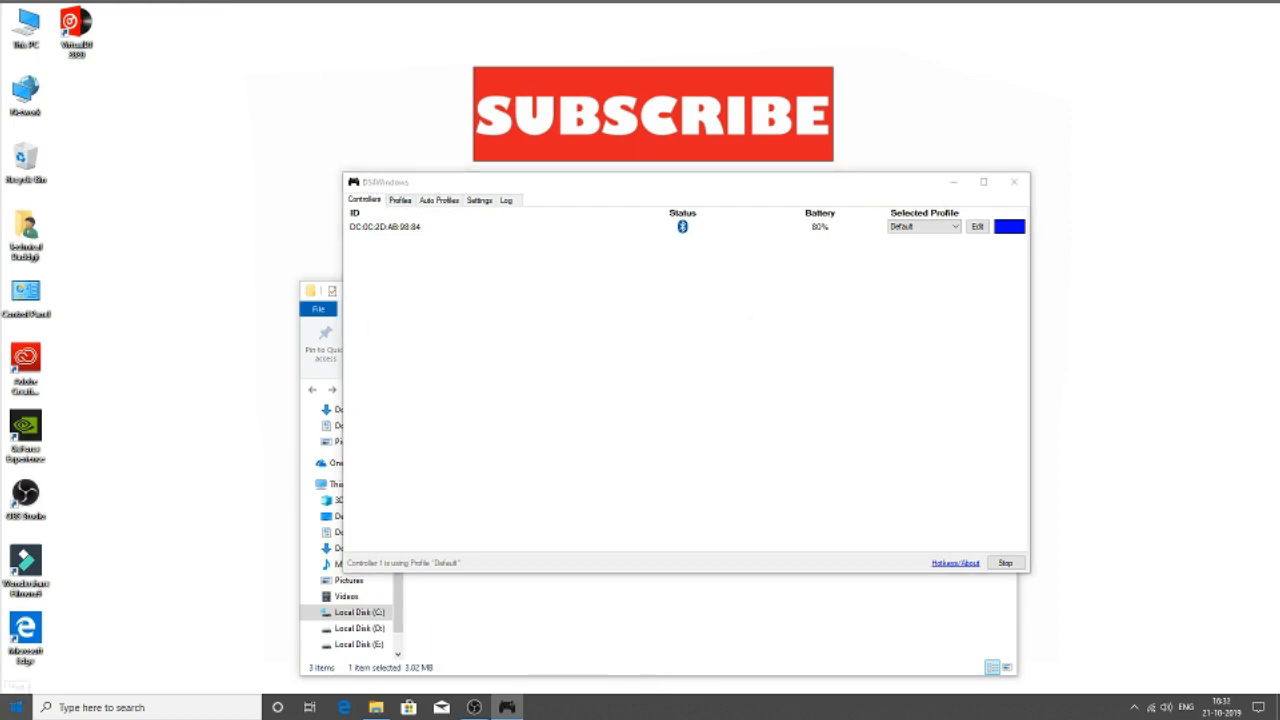
- Launch Minecraft from the Start menu's app list
{"action": "left_click", "coordinate": [12, 708]}
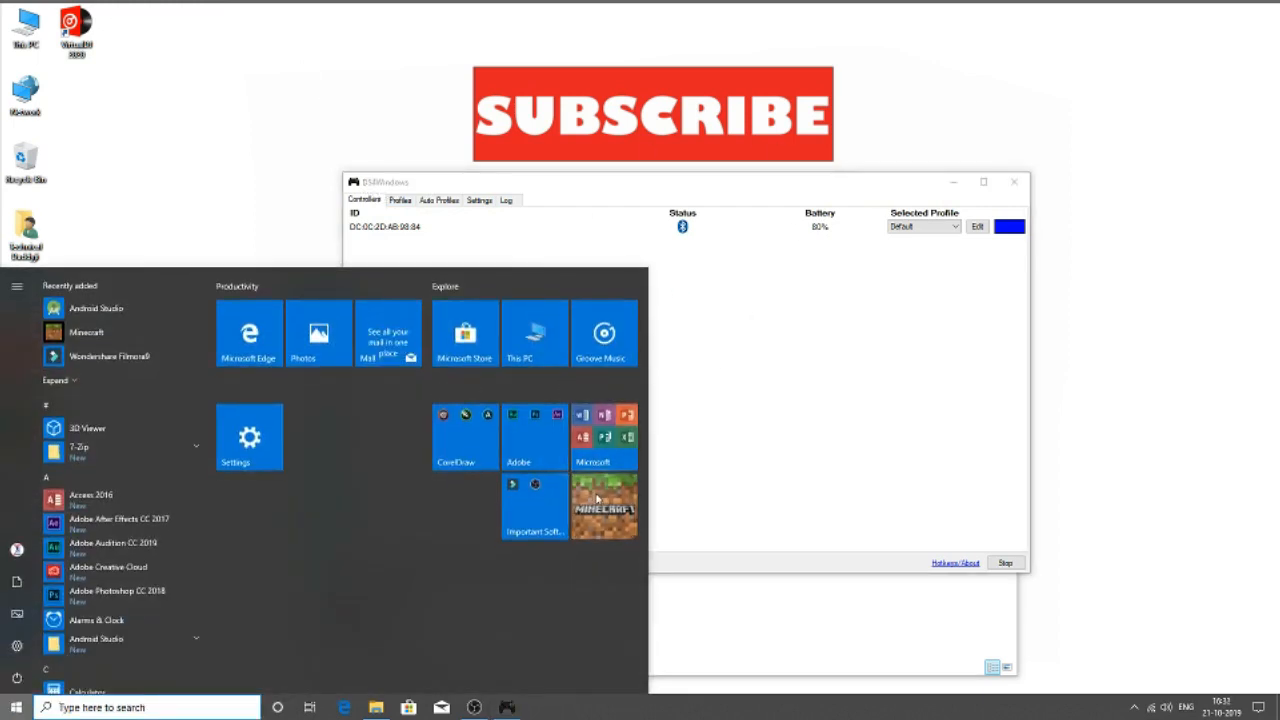
{"action": "left_click", "coordinate": [604, 504]}
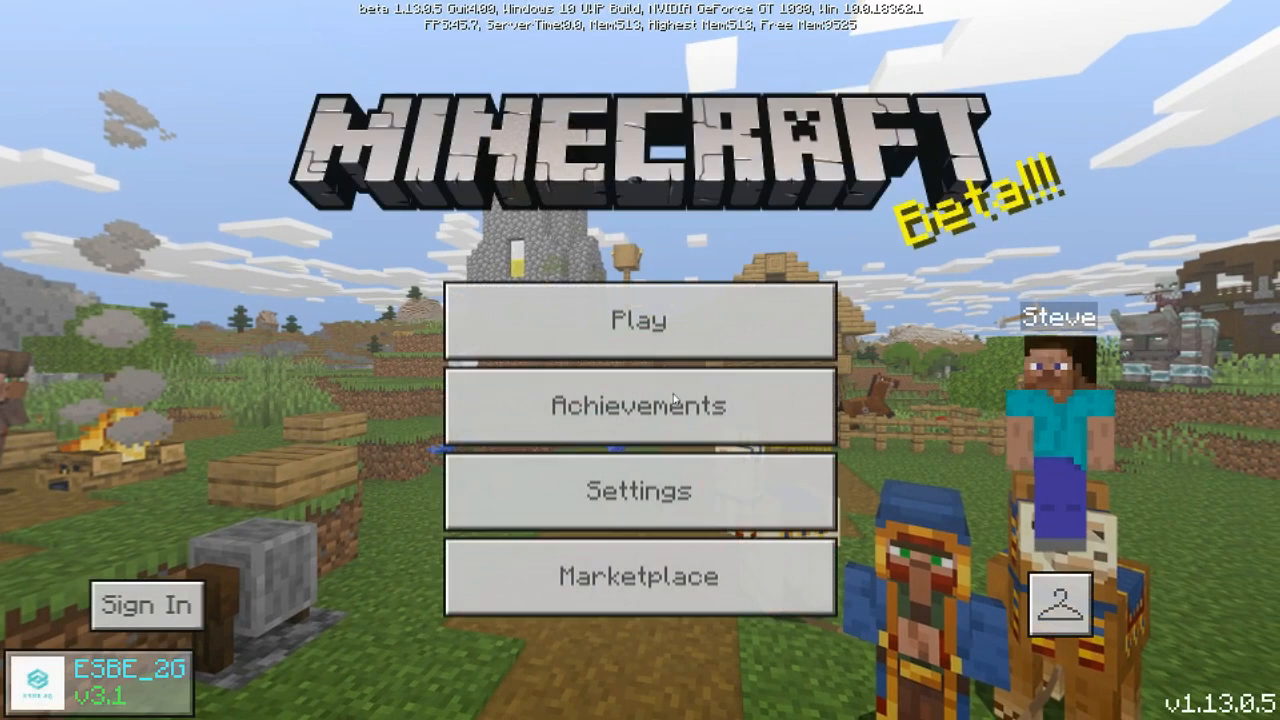